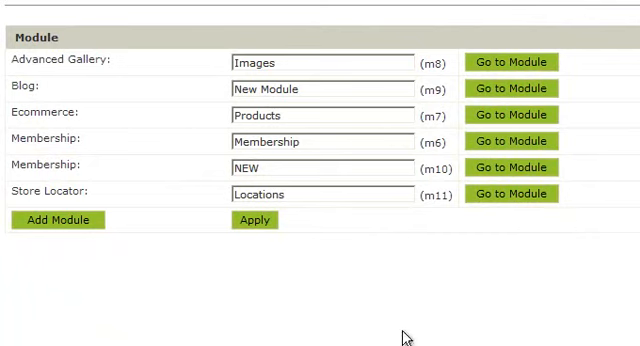
pyautogui.moveTo(320, 300)
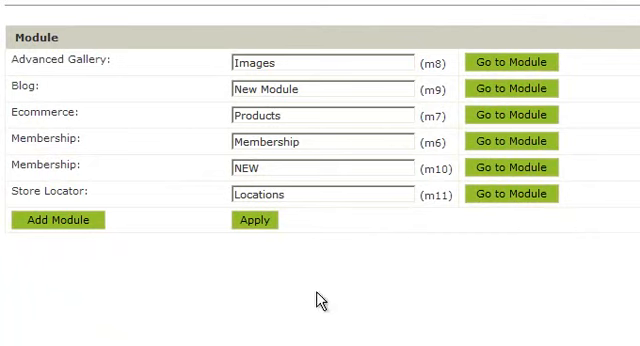
pyautogui.moveTo(248, 264)
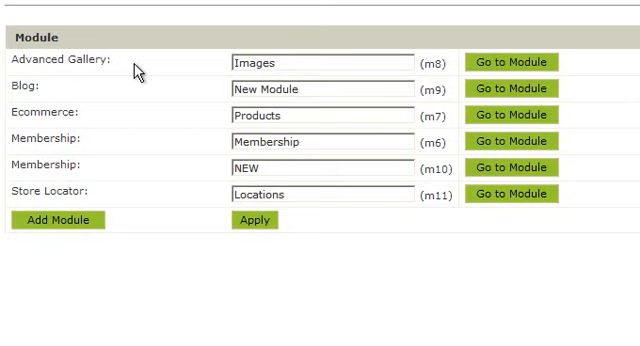
pyautogui.moveTo(124, 96)
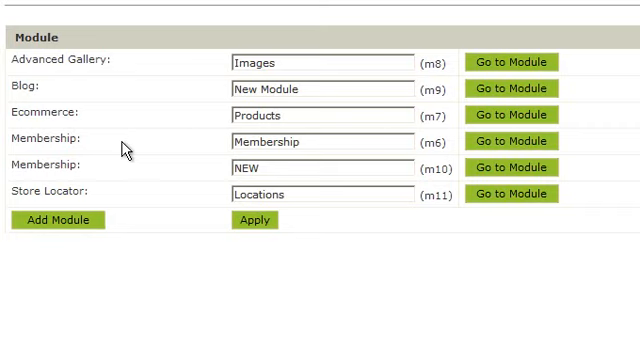
pyautogui.moveTo(130, 200)
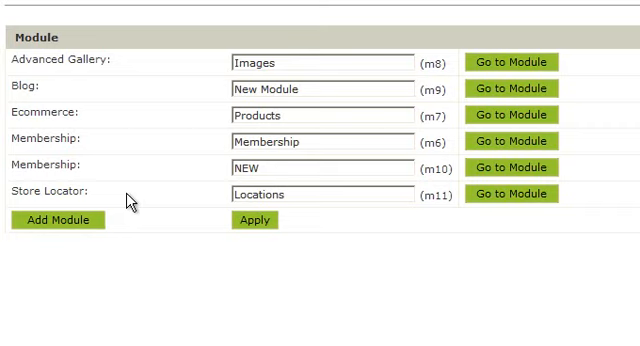
pyautogui.moveTo(132, 196)
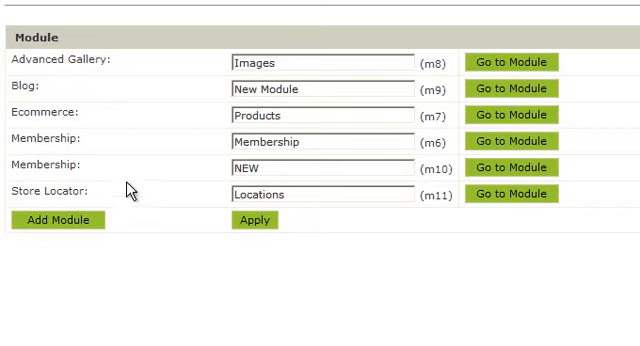